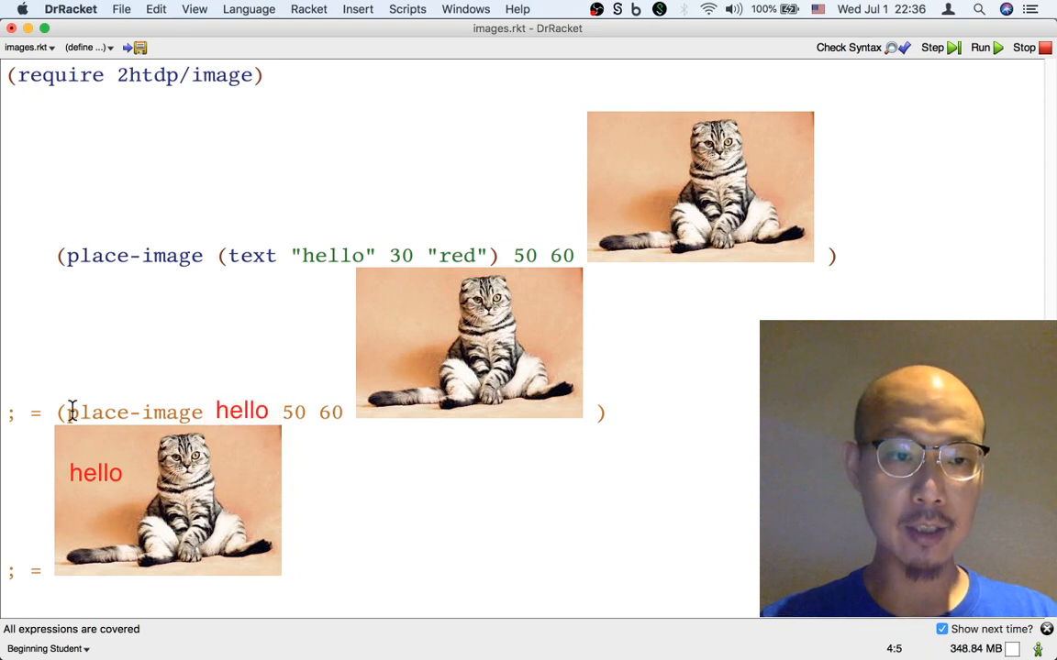
Run the Stepper on the place-image expression, advancing until the red 'hello' sits on the cat photo
{"action": "double_click", "coordinate": [136, 411]}
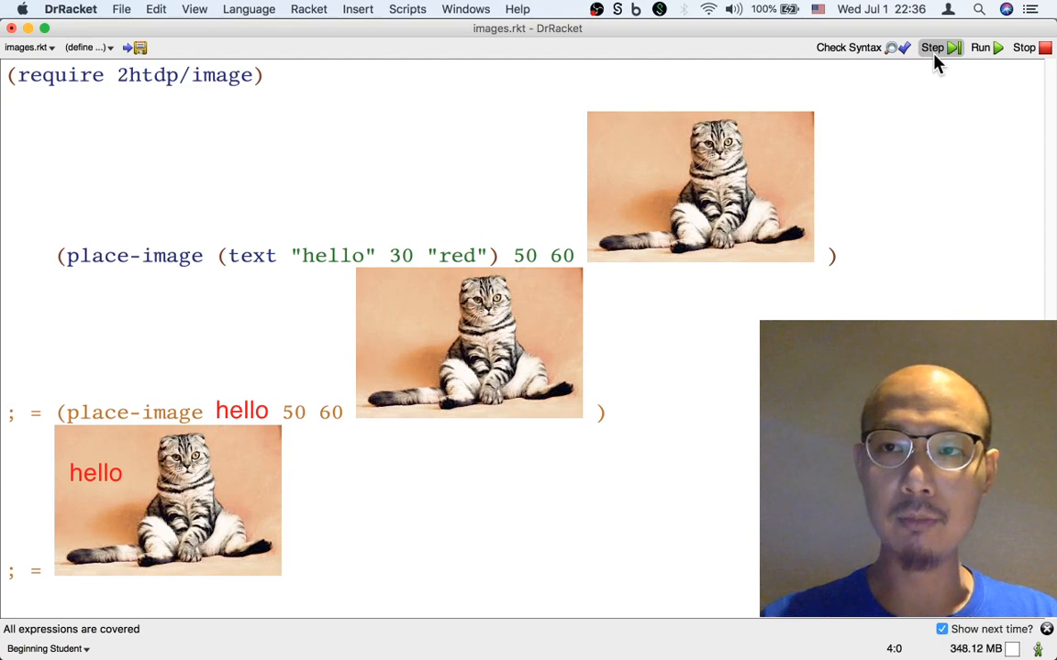
{"action": "left_click", "coordinate": [930, 47]}
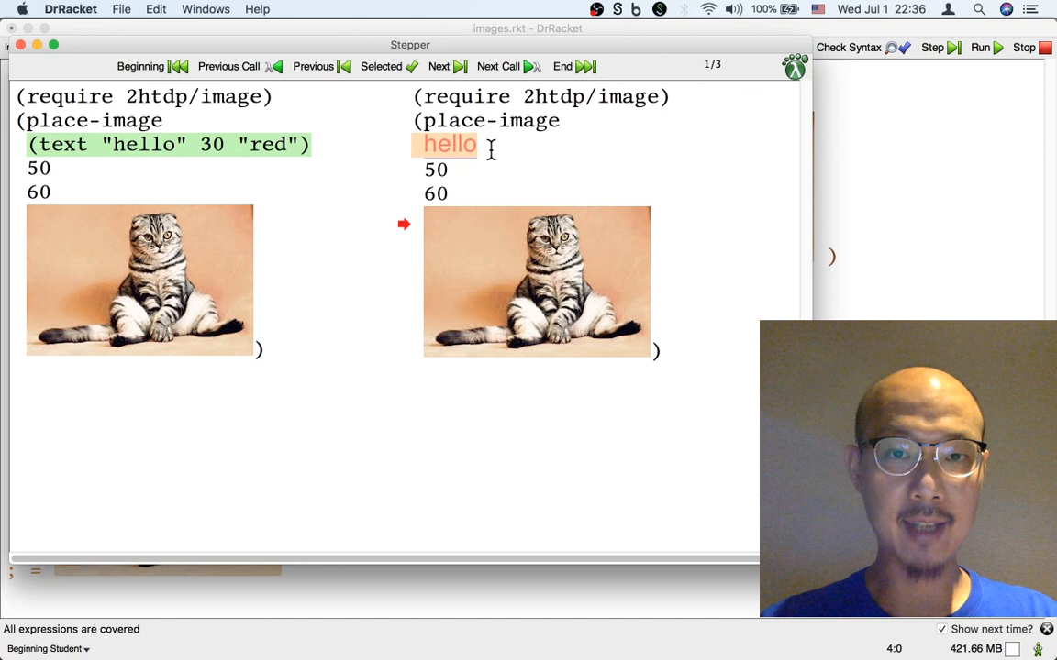
{"action": "left_click", "coordinate": [438, 66]}
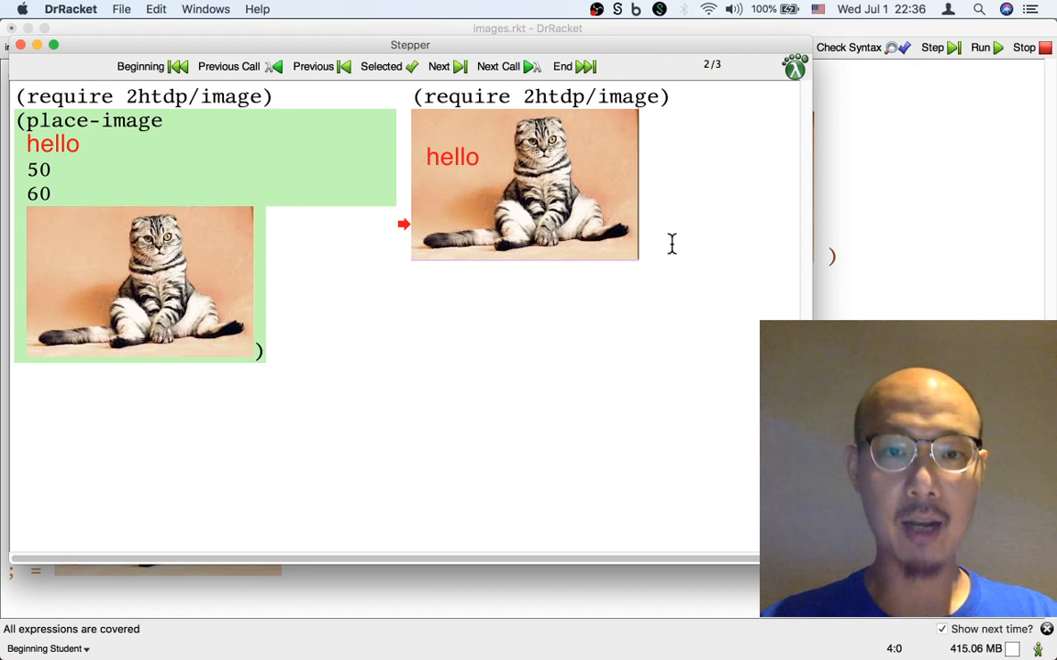
{"action": "mouse_move", "coordinate": [506, 121]}
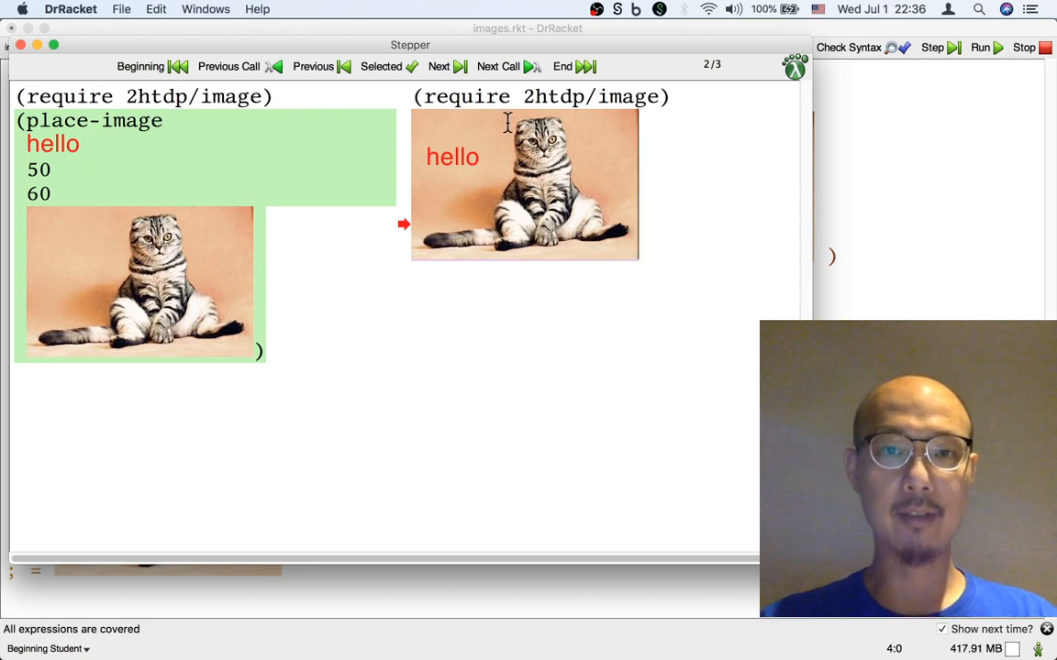